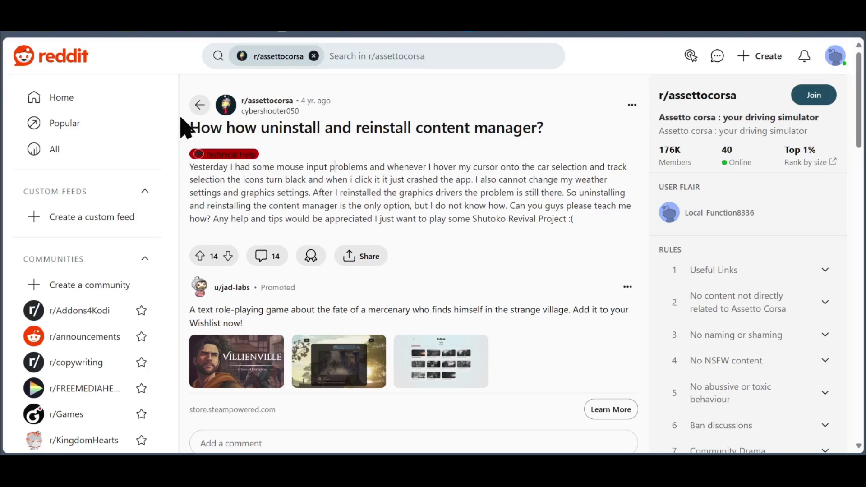
# - Scroll to xCuri0's comment on deleting content manager.exe and AcTools, plus replies
pyautogui.moveTo(189, 128); pyautogui.dragTo(303, 127)
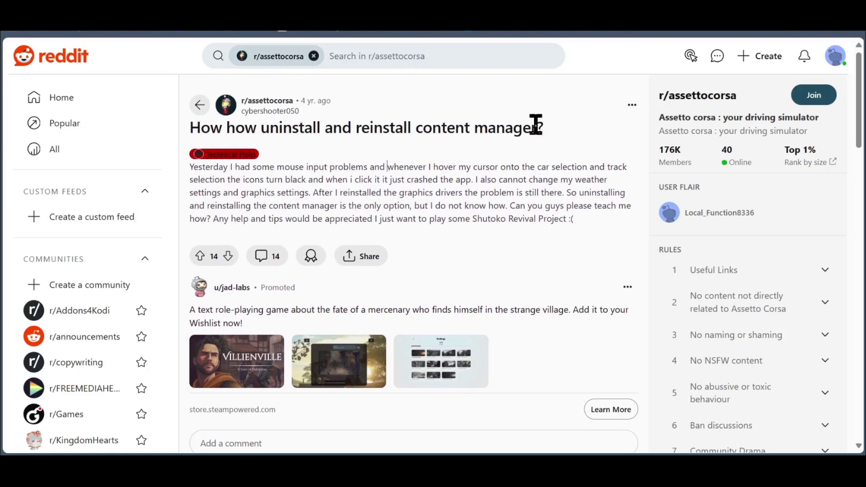
pyautogui.moveTo(410, 163)
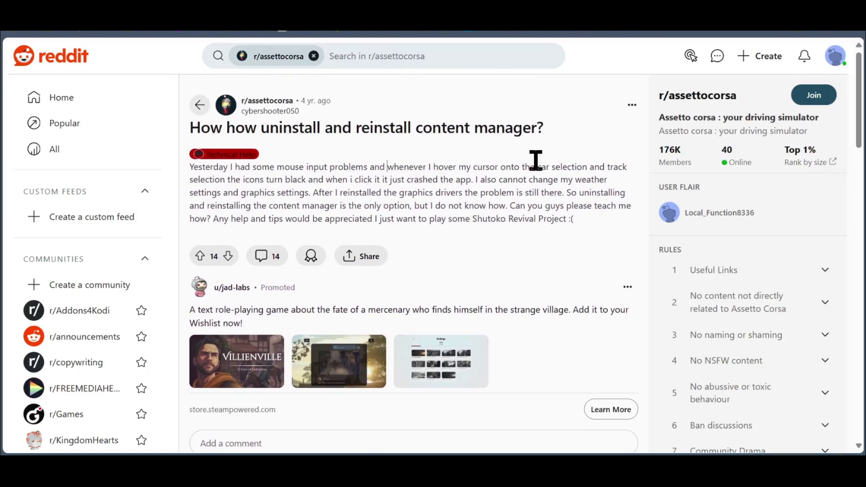
pyautogui.moveTo(354, 172)
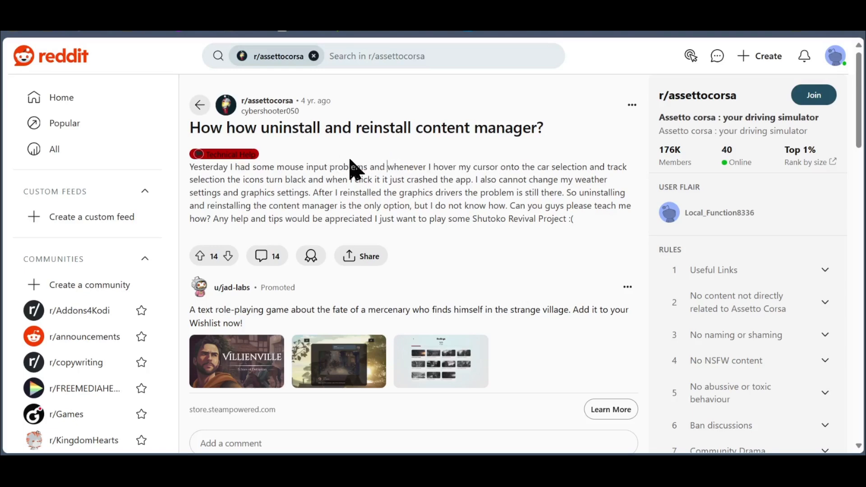
pyautogui.moveTo(433, 107)
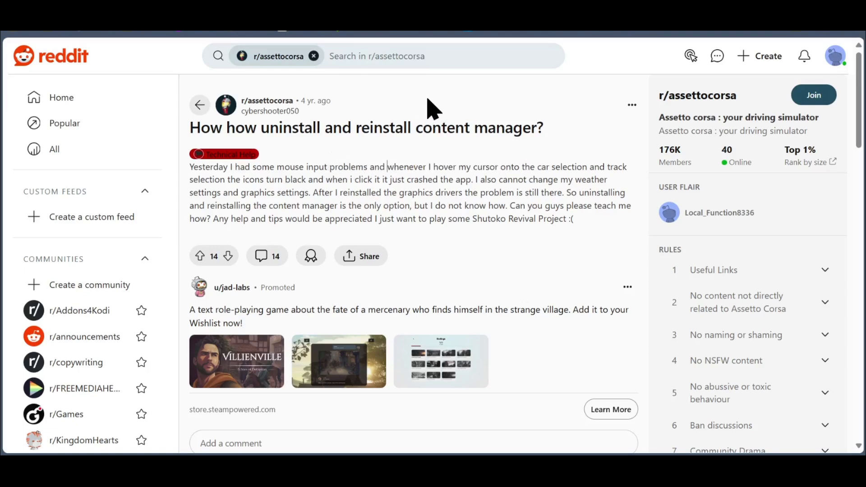
pyautogui.moveTo(538, 160)
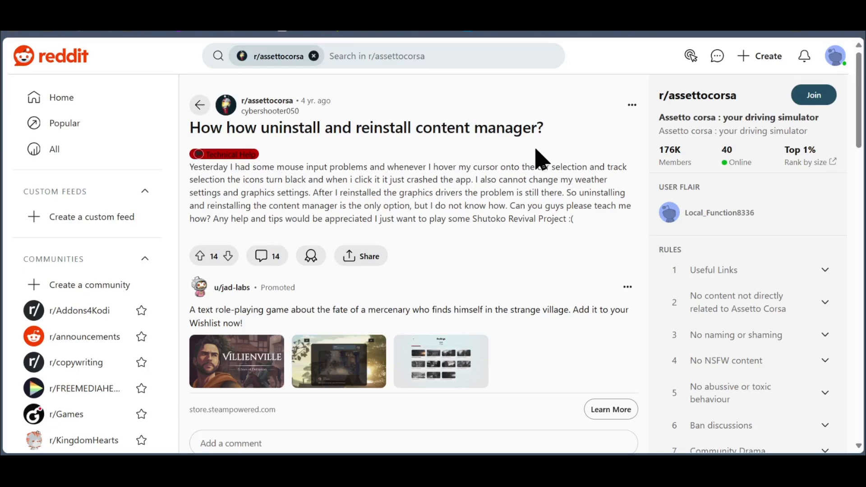
pyautogui.moveTo(398, 170)
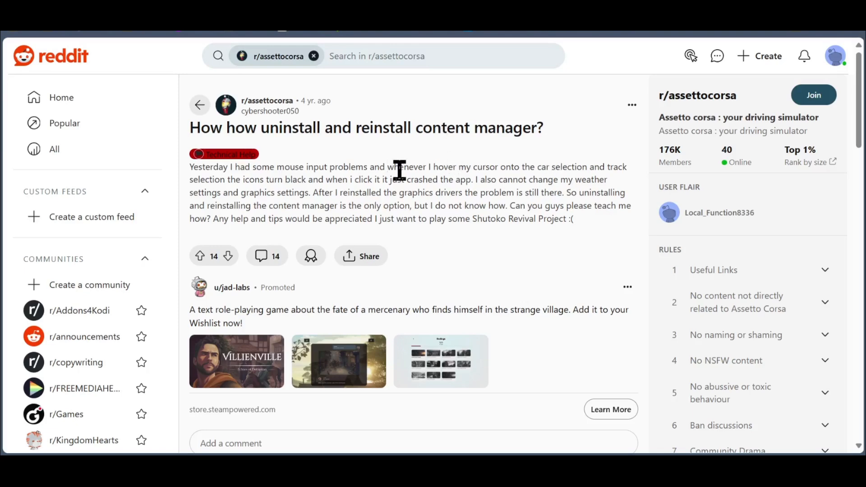
pyautogui.scroll(-3)
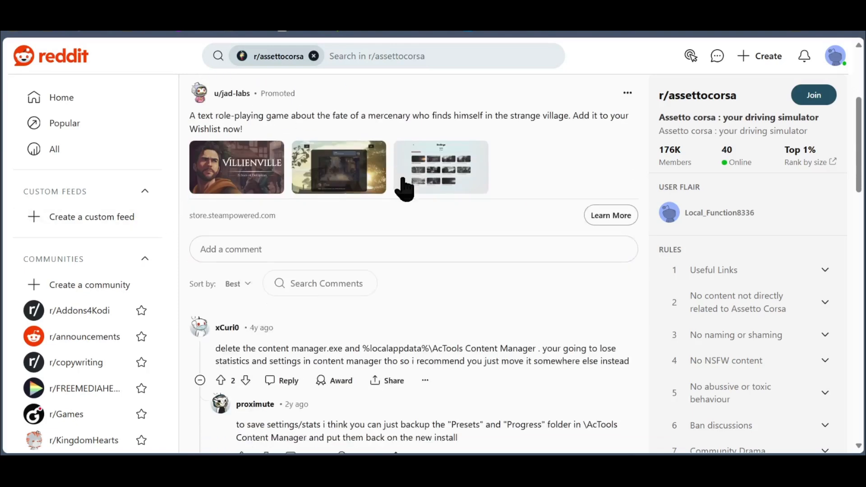
pyautogui.scroll(-3)
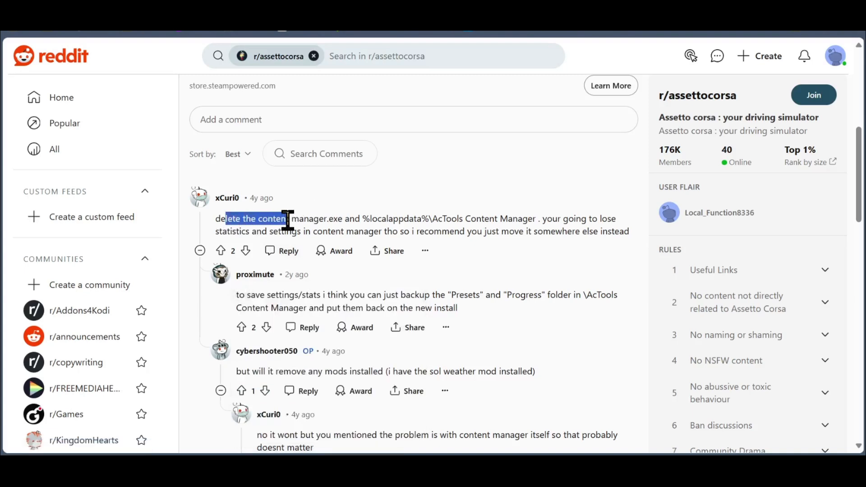
pyautogui.click(409, 201)
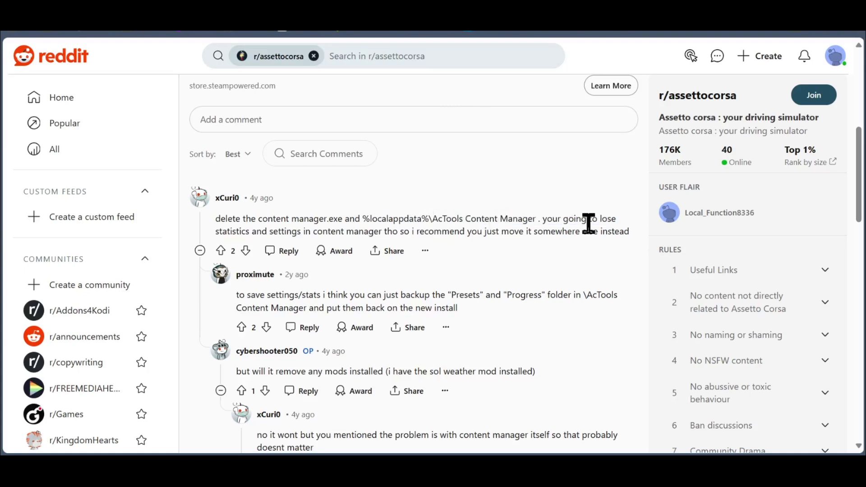
pyautogui.moveTo(401, 212)
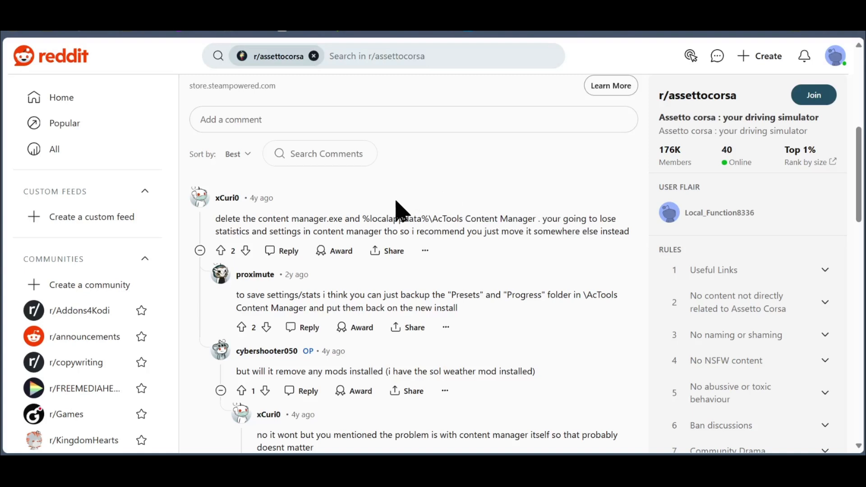
pyautogui.moveTo(544, 185)
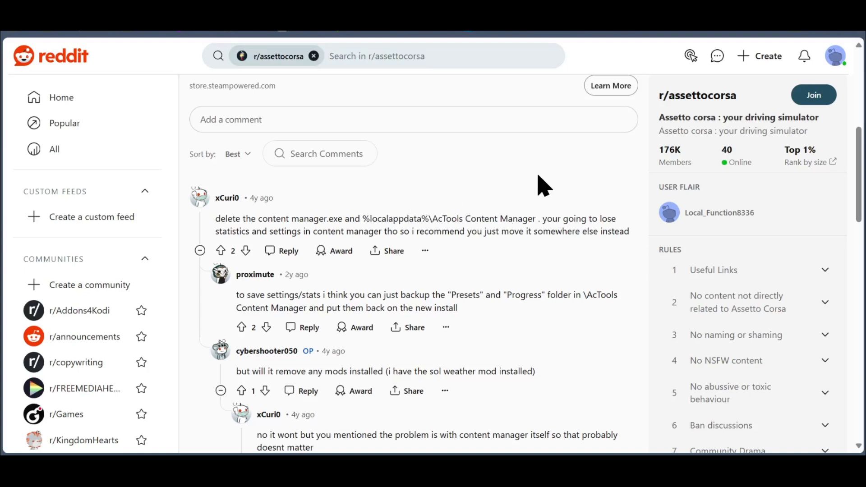
pyautogui.moveTo(524, 210)
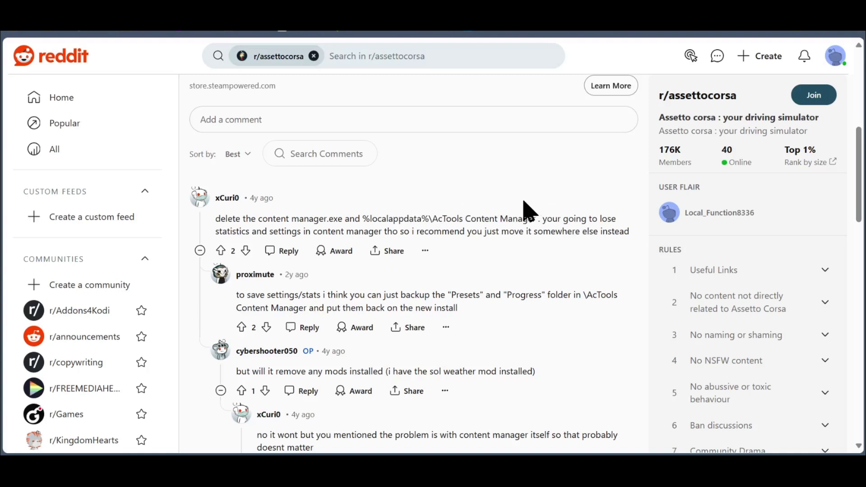
pyautogui.scroll(-3)
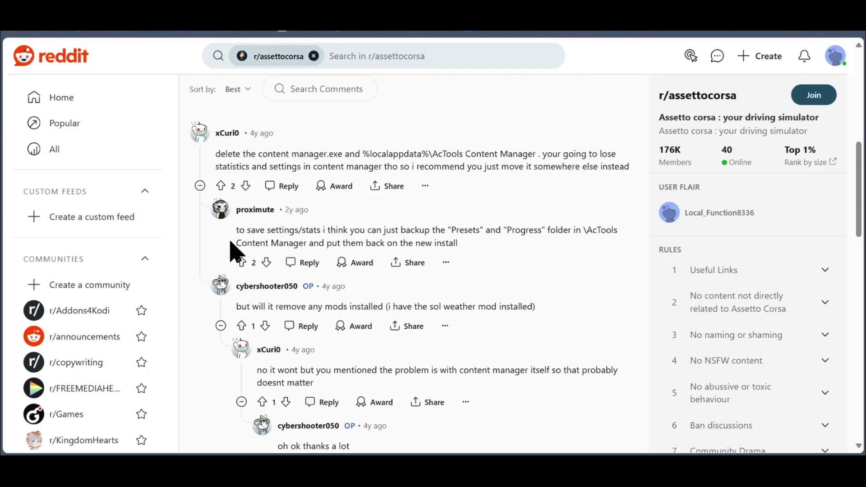
pyautogui.moveTo(338, 231)
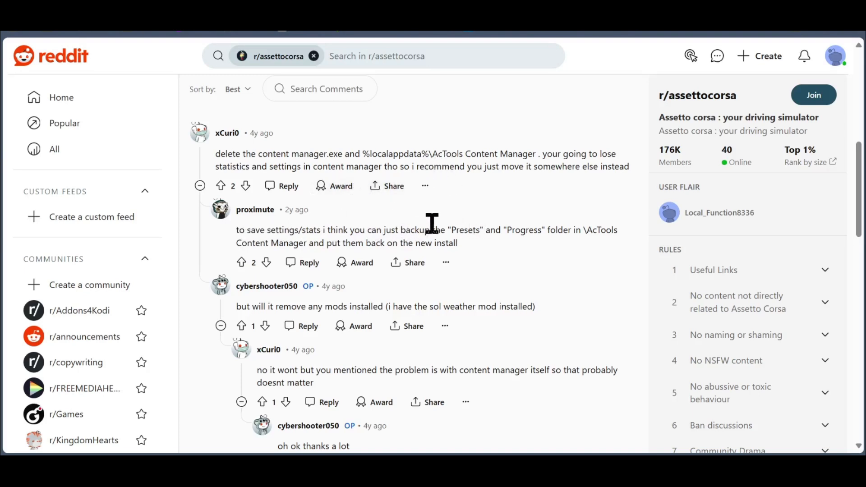
pyautogui.moveTo(551, 224)
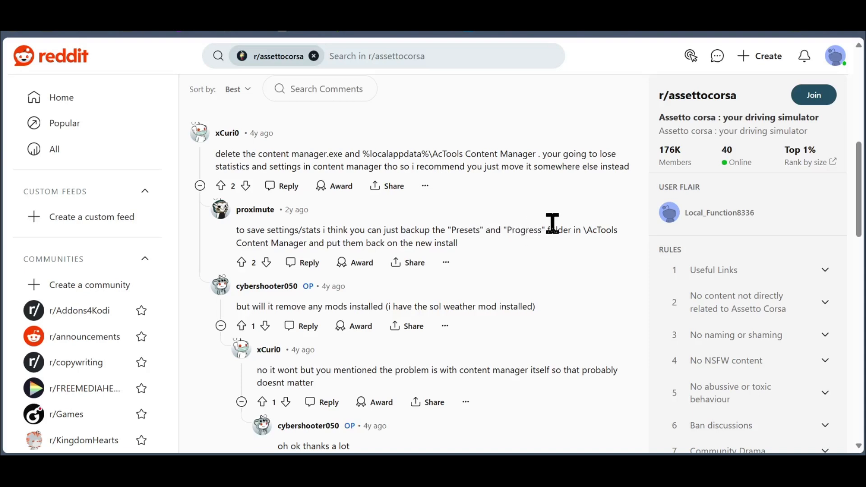
pyautogui.moveTo(363, 238)
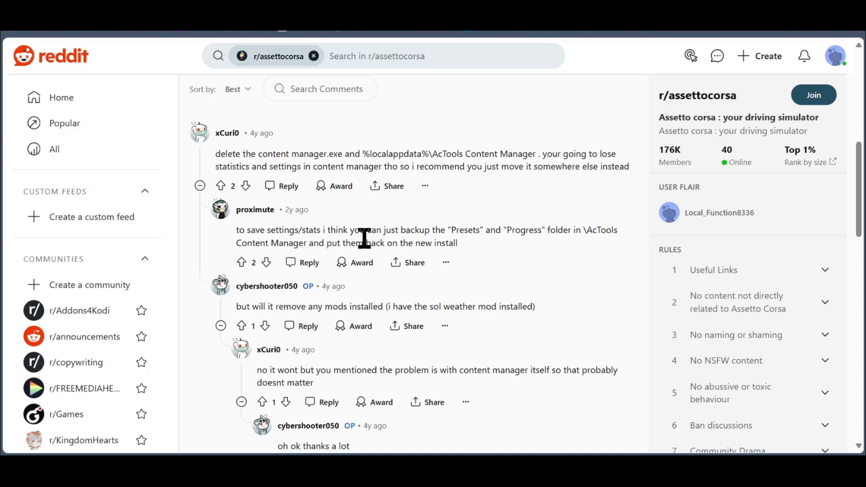
pyautogui.moveTo(251, 243)
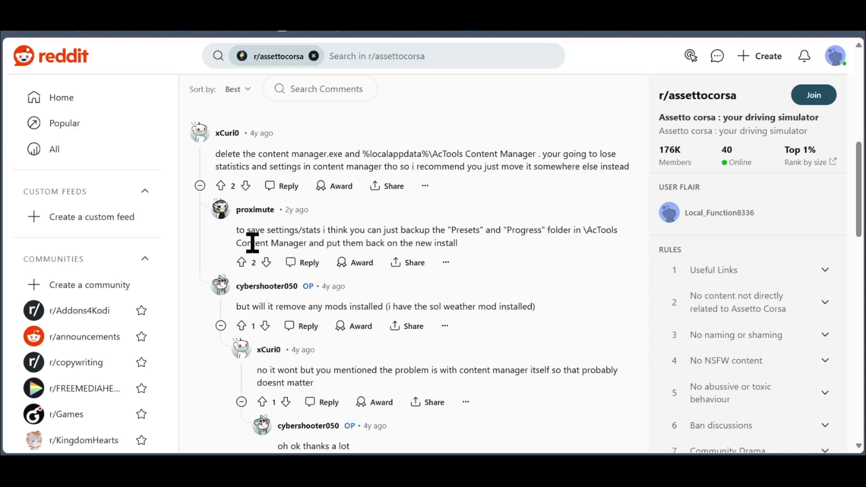